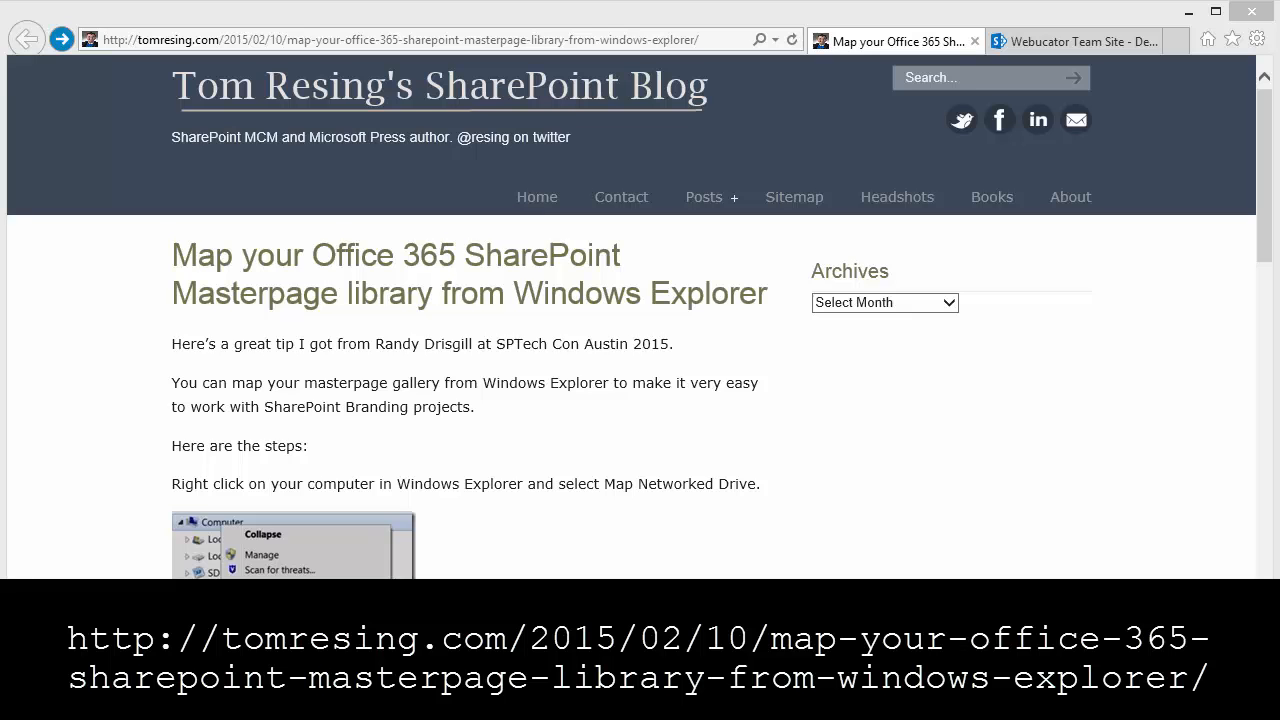
Step: Scroll the blog post to the Map Network Drive steps and switch to the Webucator Team Site
scroll("down", 3)
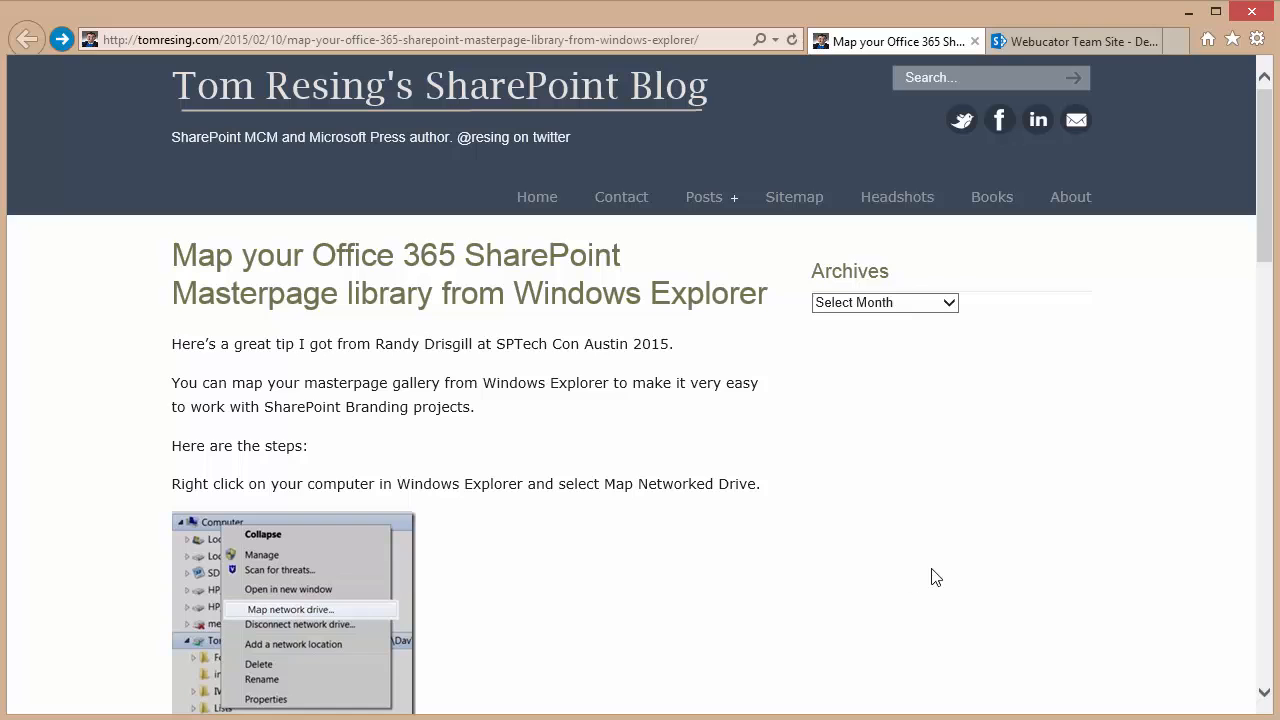
left_click(1075, 41)
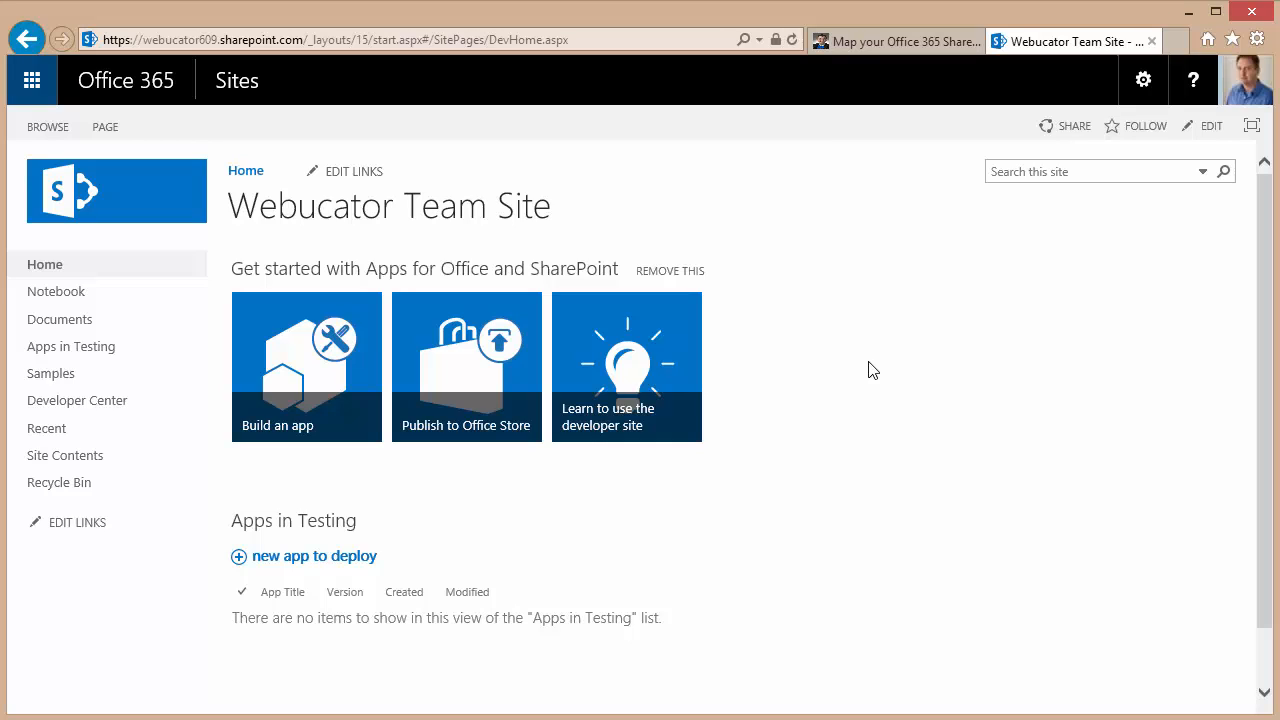
mouse_move(1032, 228)
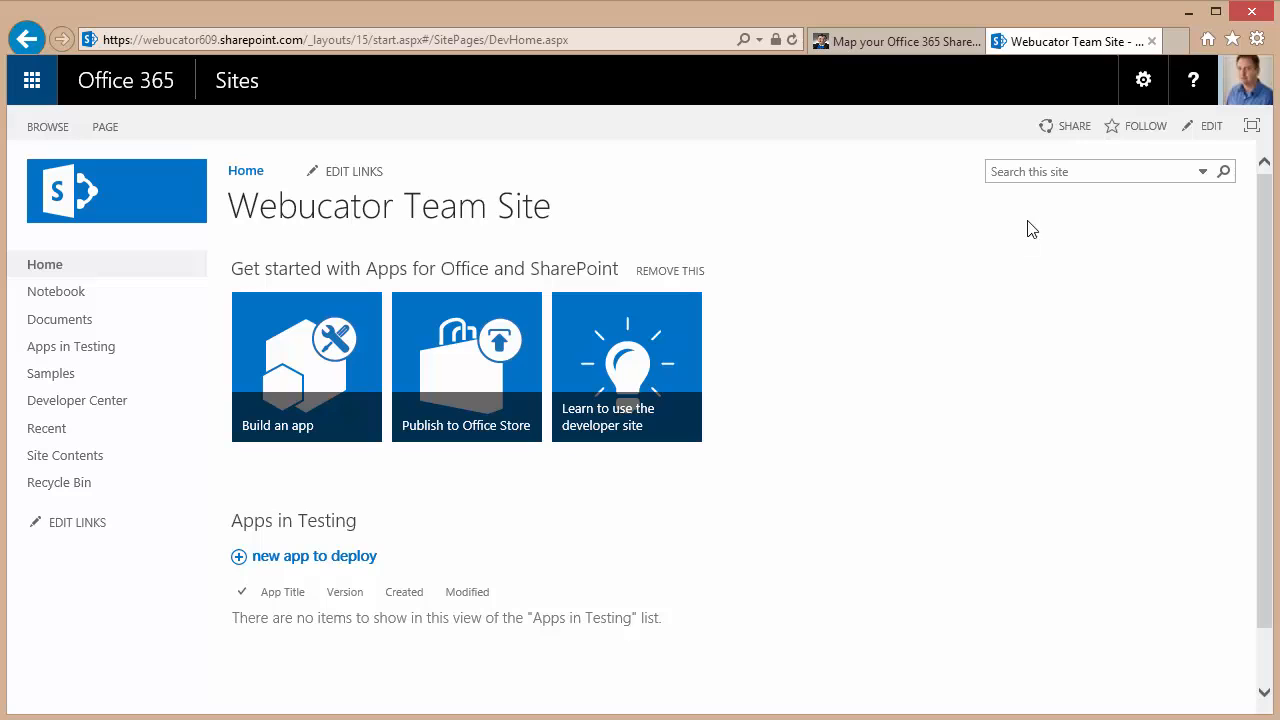
mouse_move(1232, 39)
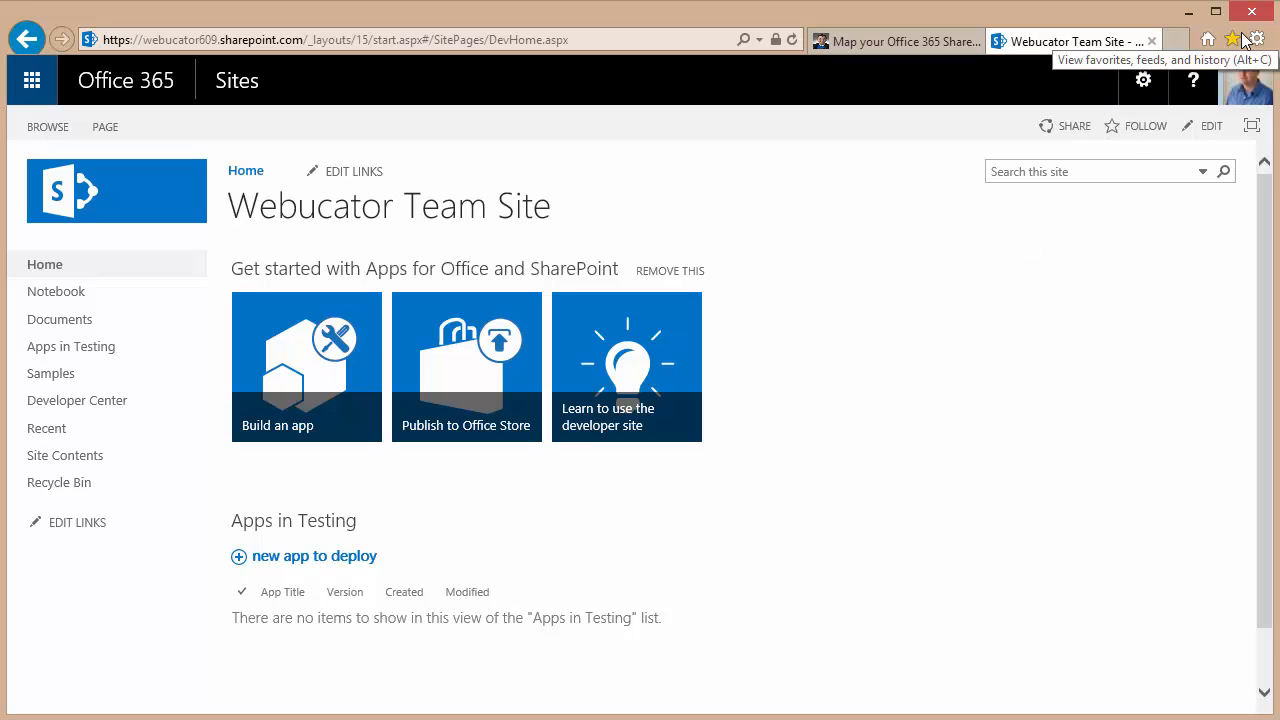
Step: Show Internet Explorer's gear Tools menu over the Webucator Team Site
left_click(1256, 39)
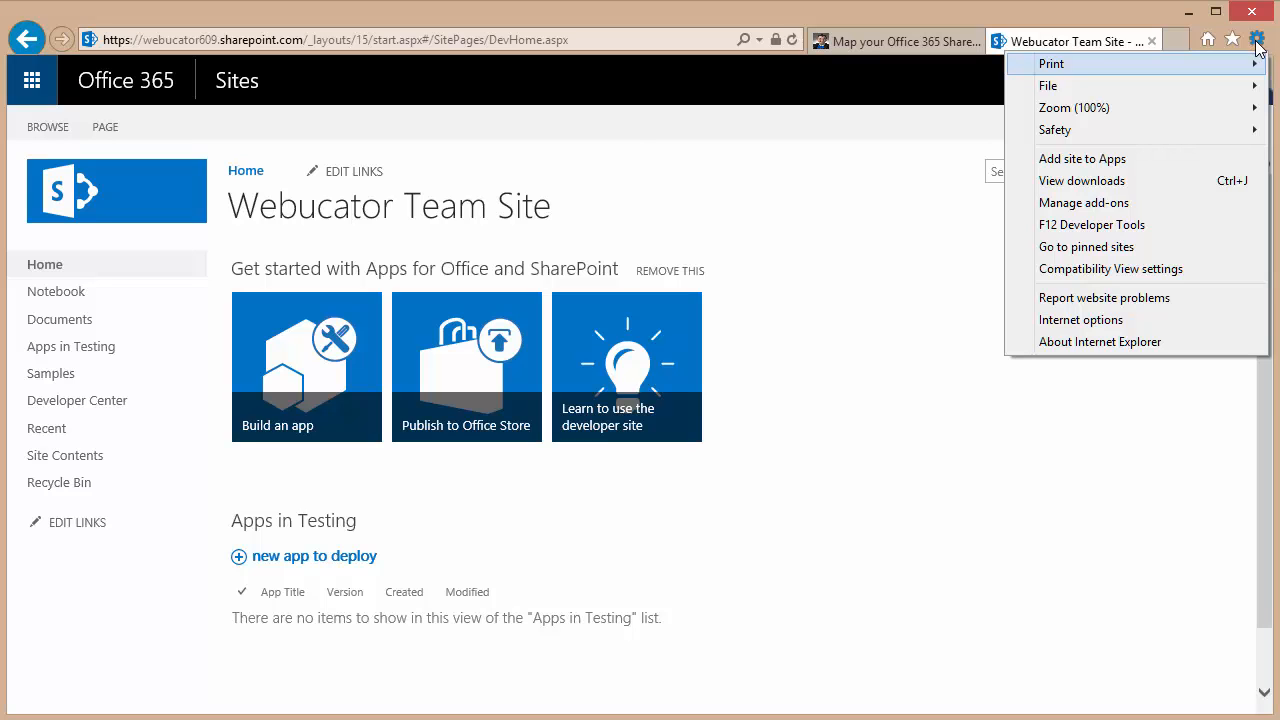
Step: Open Internet Options on the Security tab with the Trusted sites zone
left_click(1081, 319)
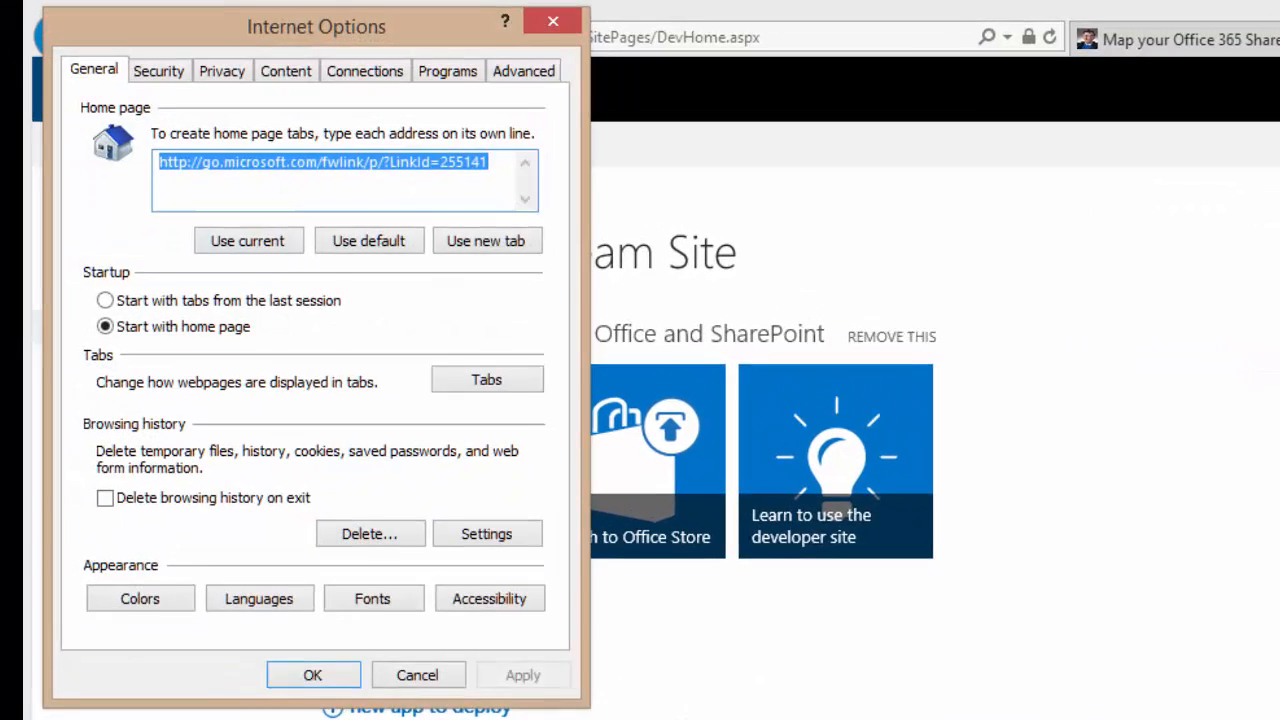
left_click(158, 70)
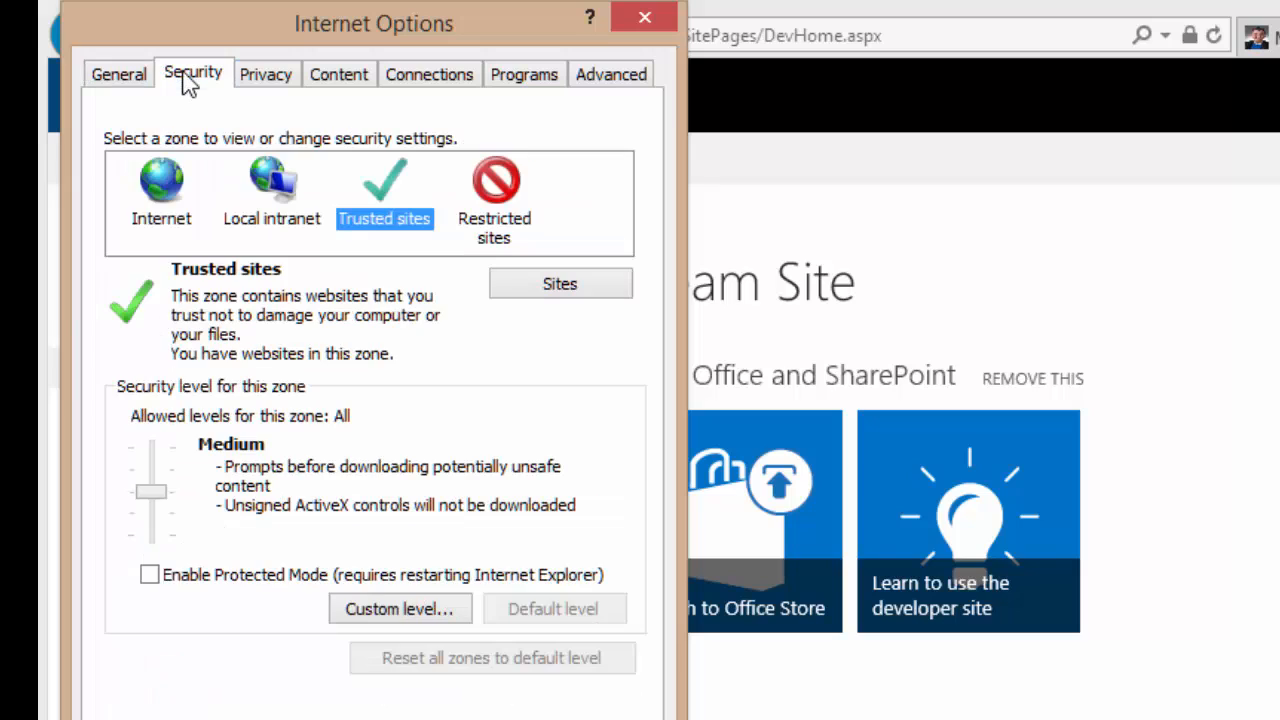
mouse_move(400, 205)
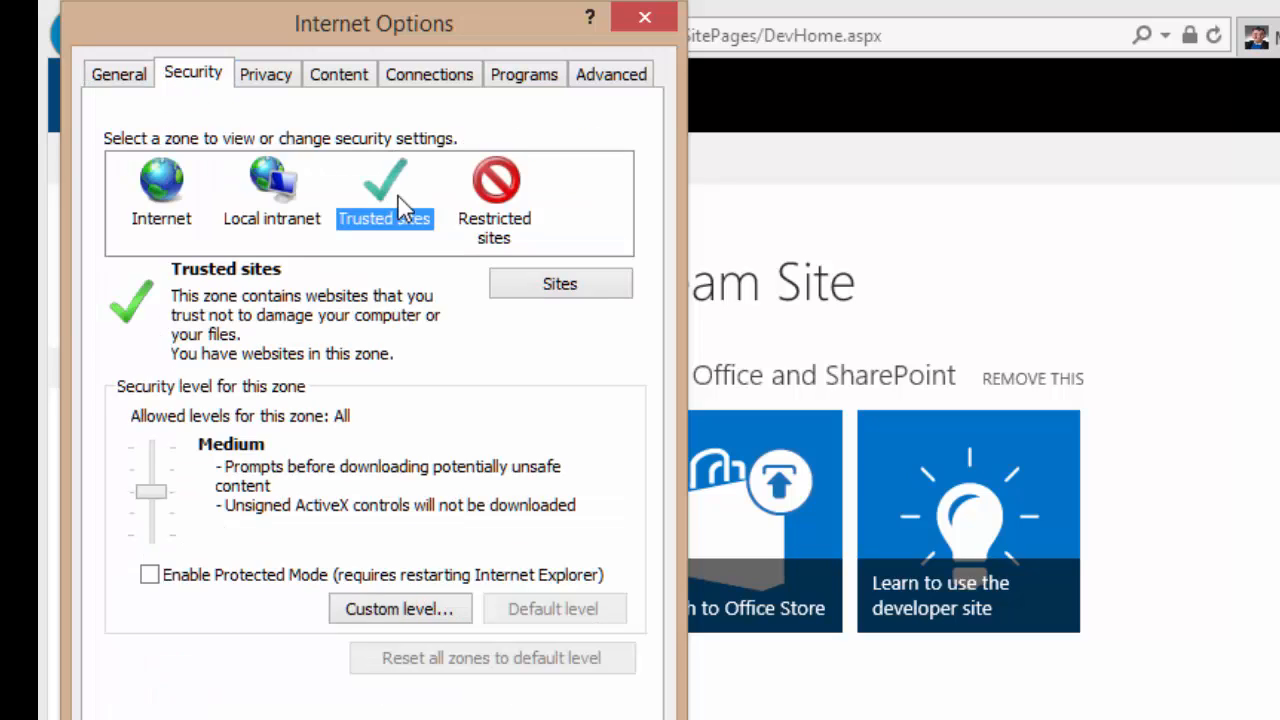
mouse_move(560, 290)
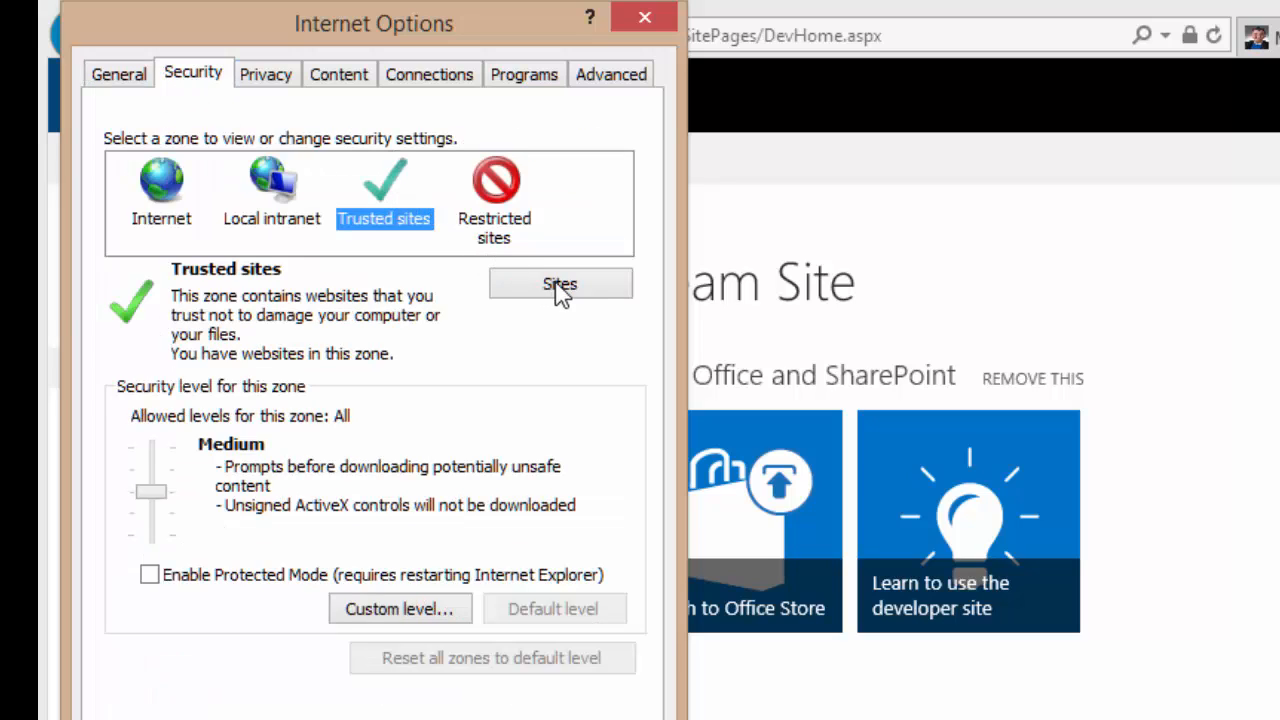
left_click(560, 284)
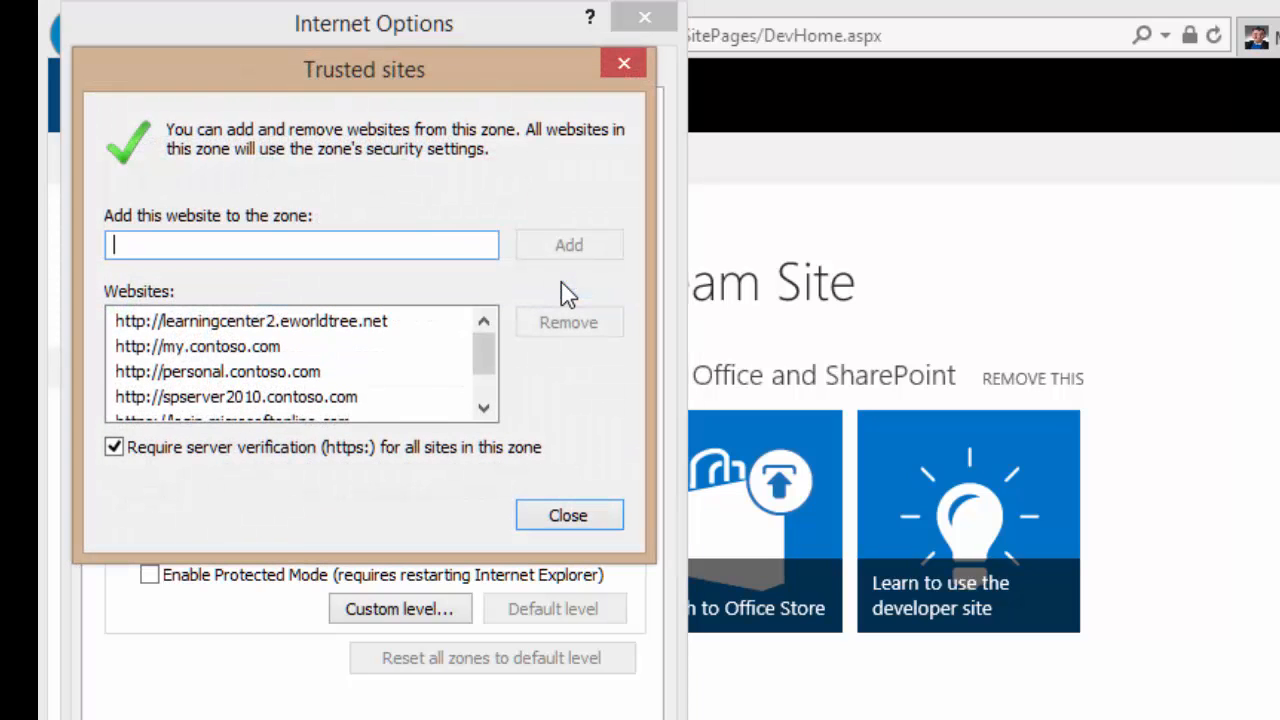
scroll("down", 3)
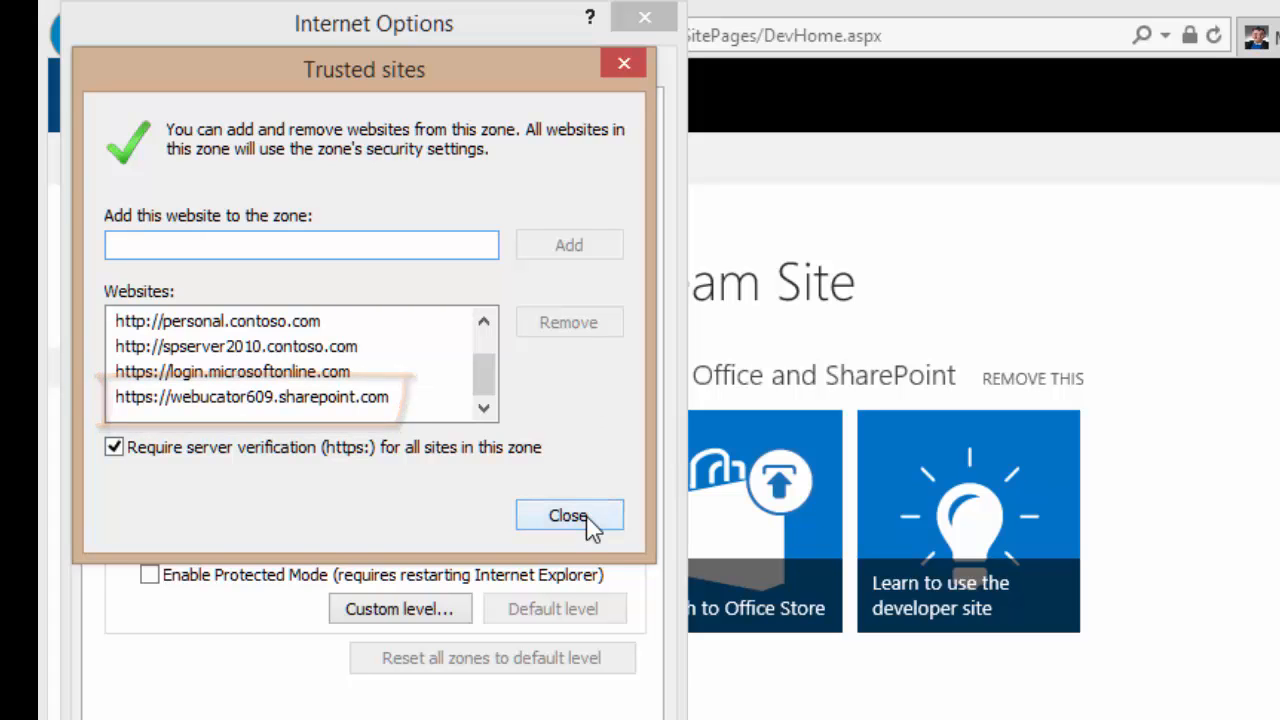
left_click(568, 515)
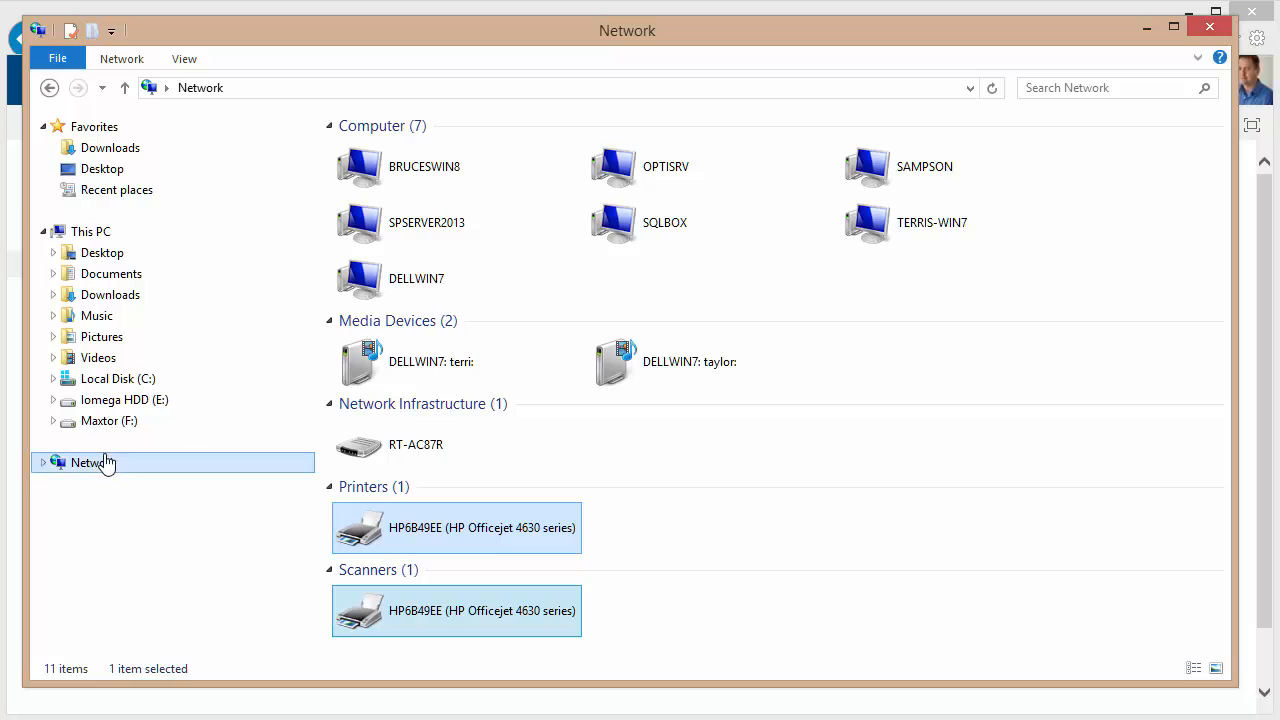
mouse_move(127, 471)
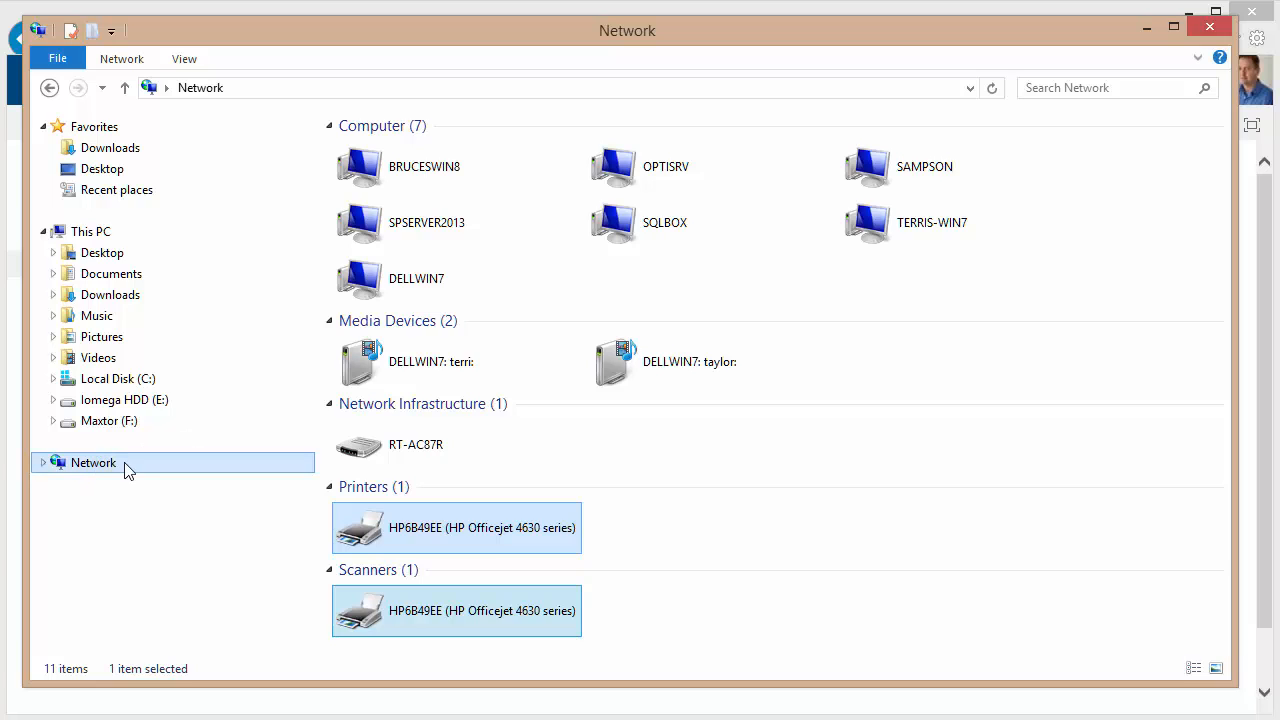
Step: Right-click Network in File Explorer's navigation pane to show its actions
right_click(92, 462)
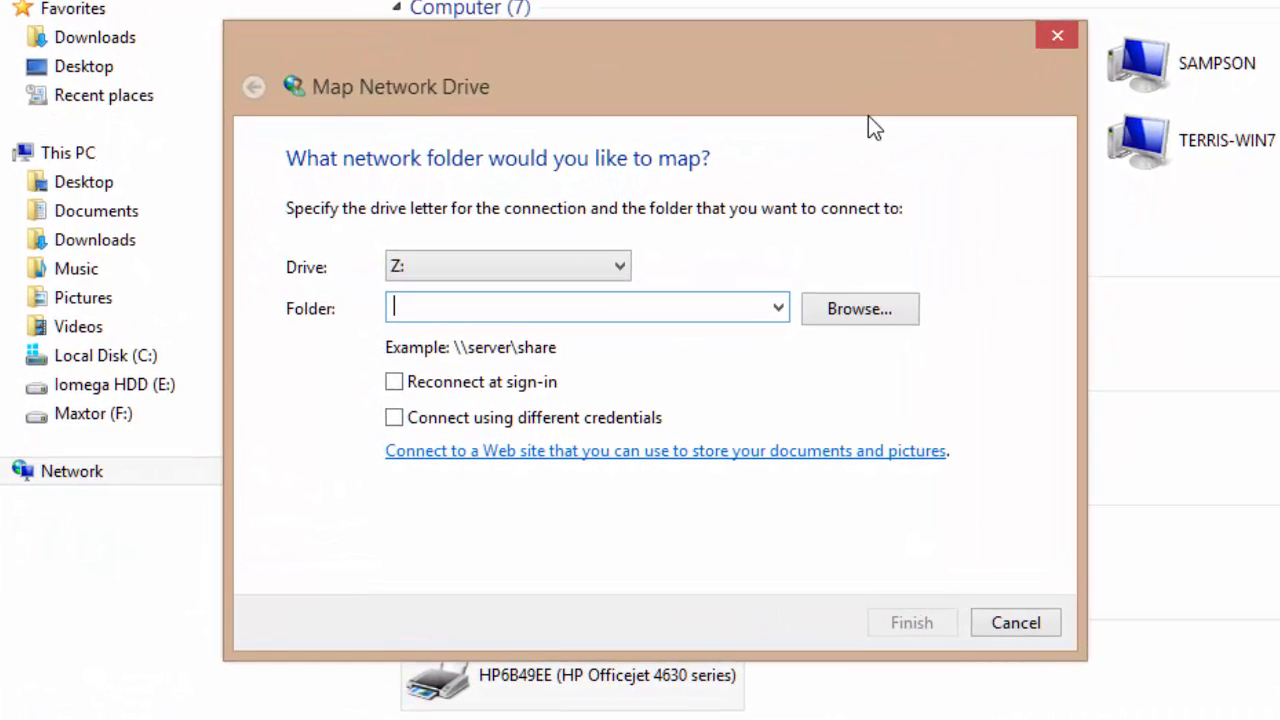
type("https")
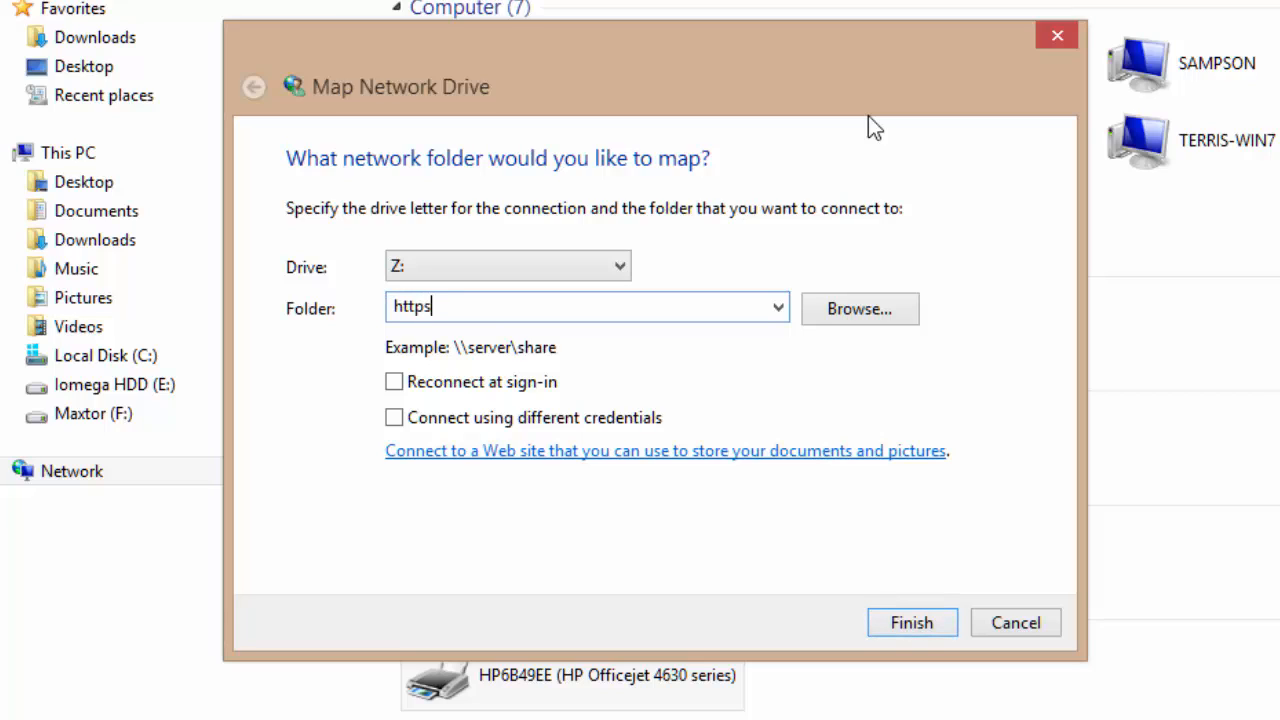
type("://webucator609")
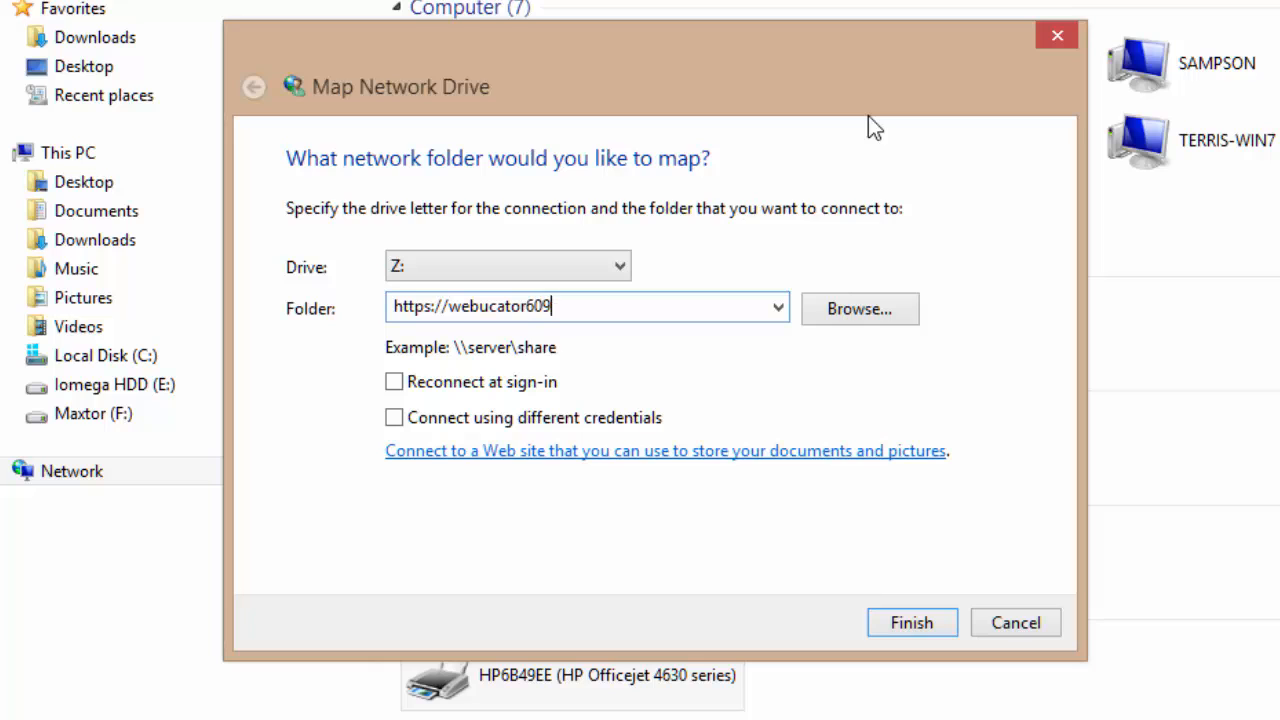
type(".sharepoint.com")
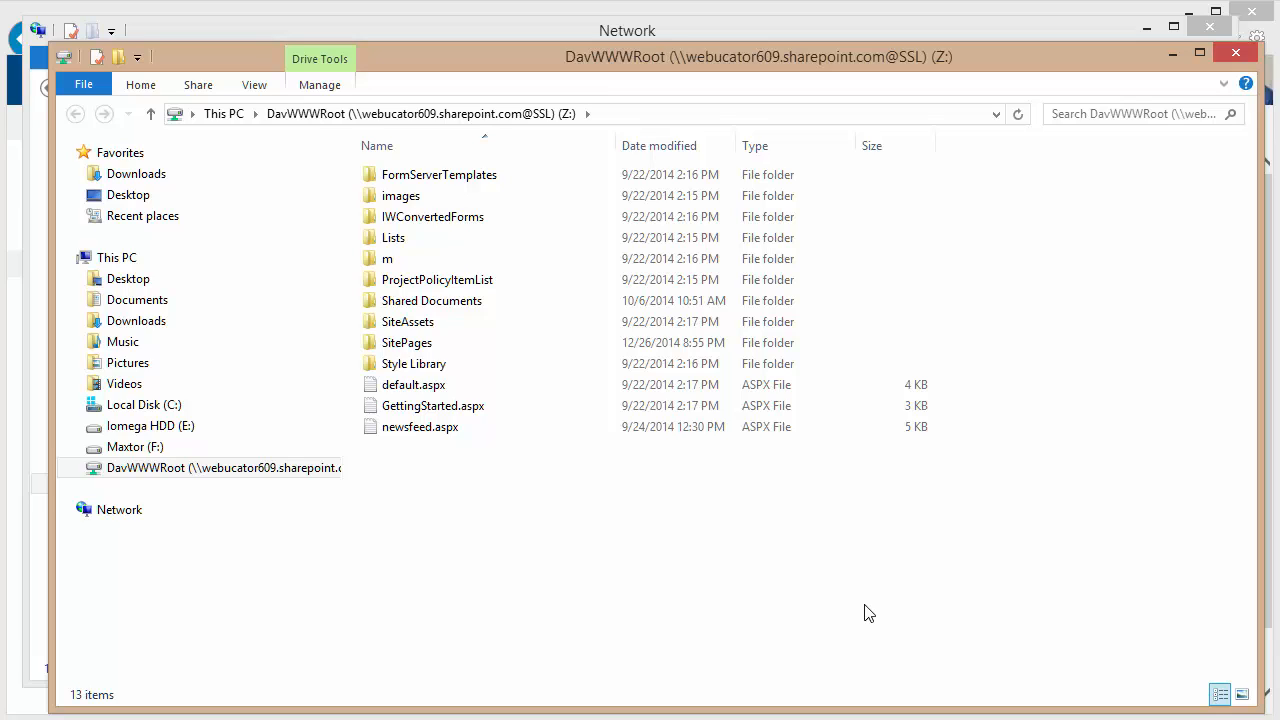
Step: Go to Z:\_catalogs via the address bar and select the masterpage folder
left_click(407, 321)
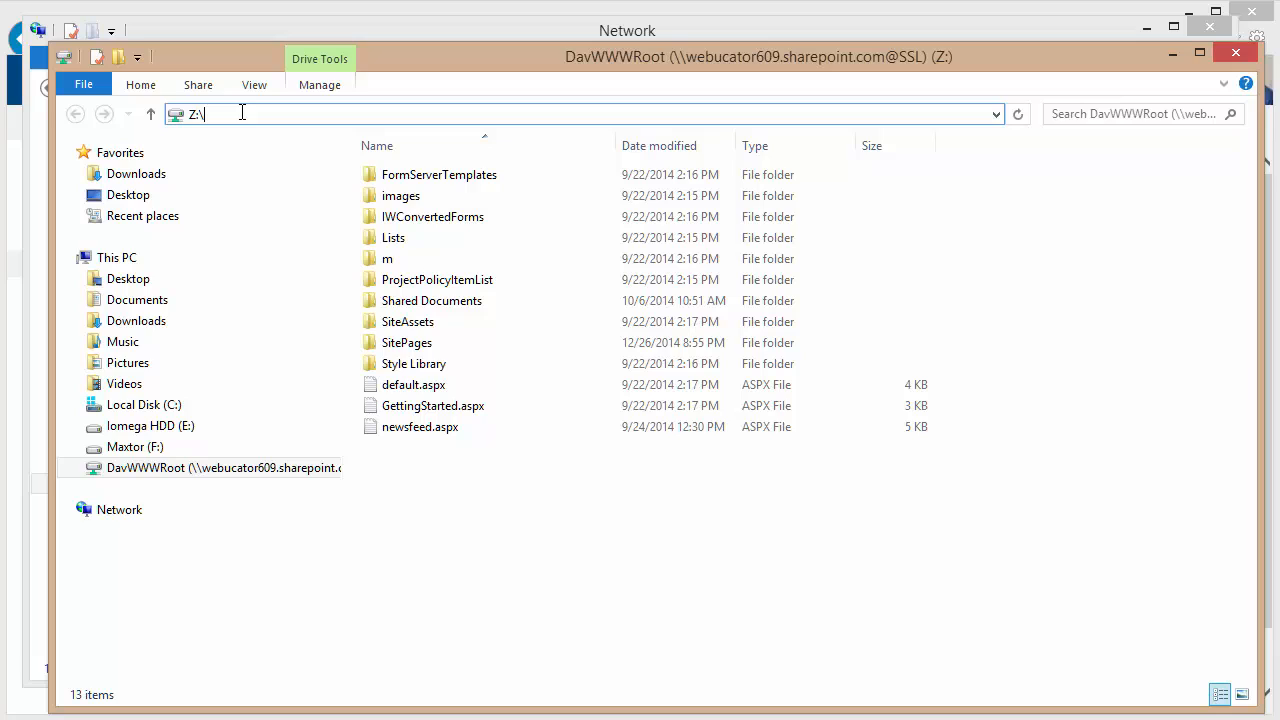
type("_cata")
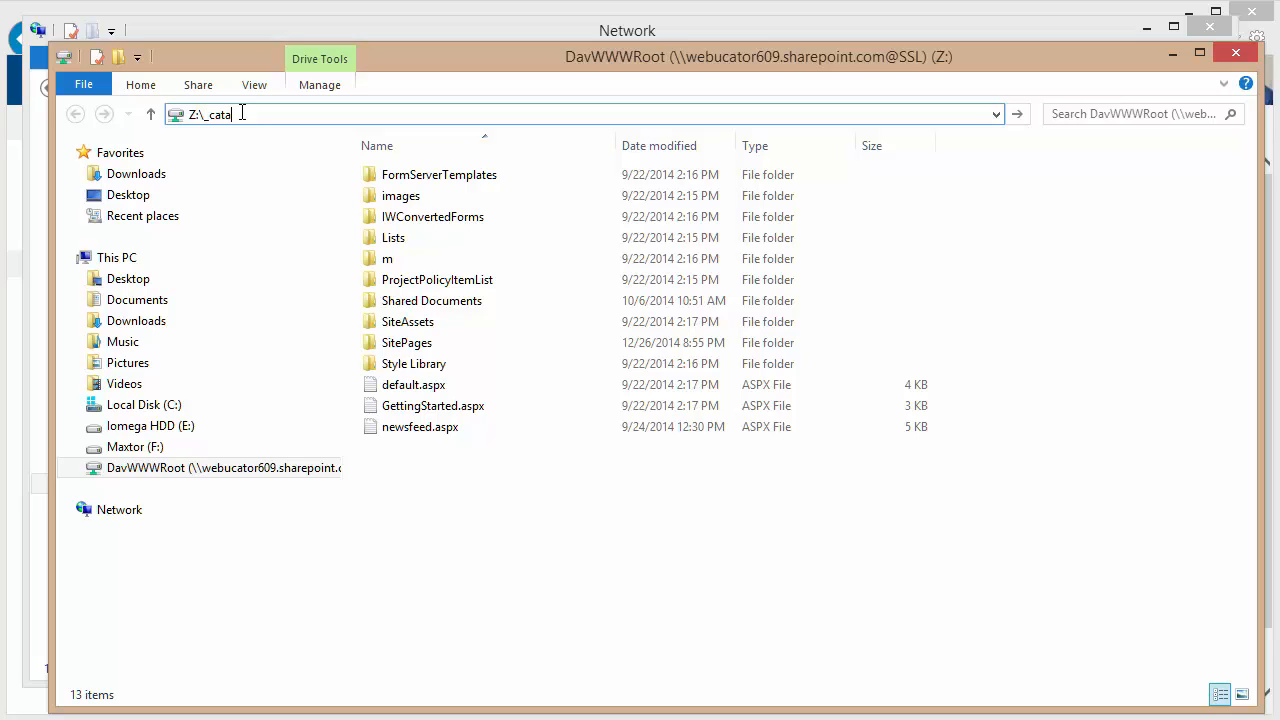
type("logs")
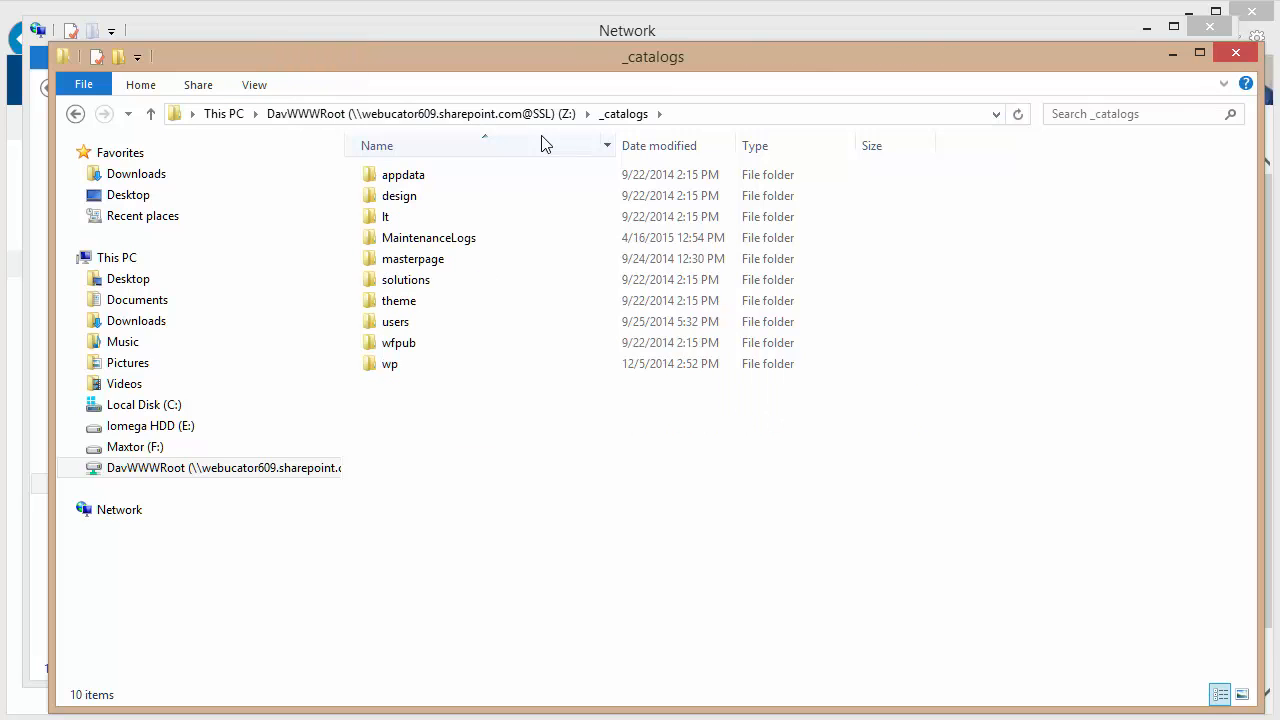
mouse_move(539, 140)
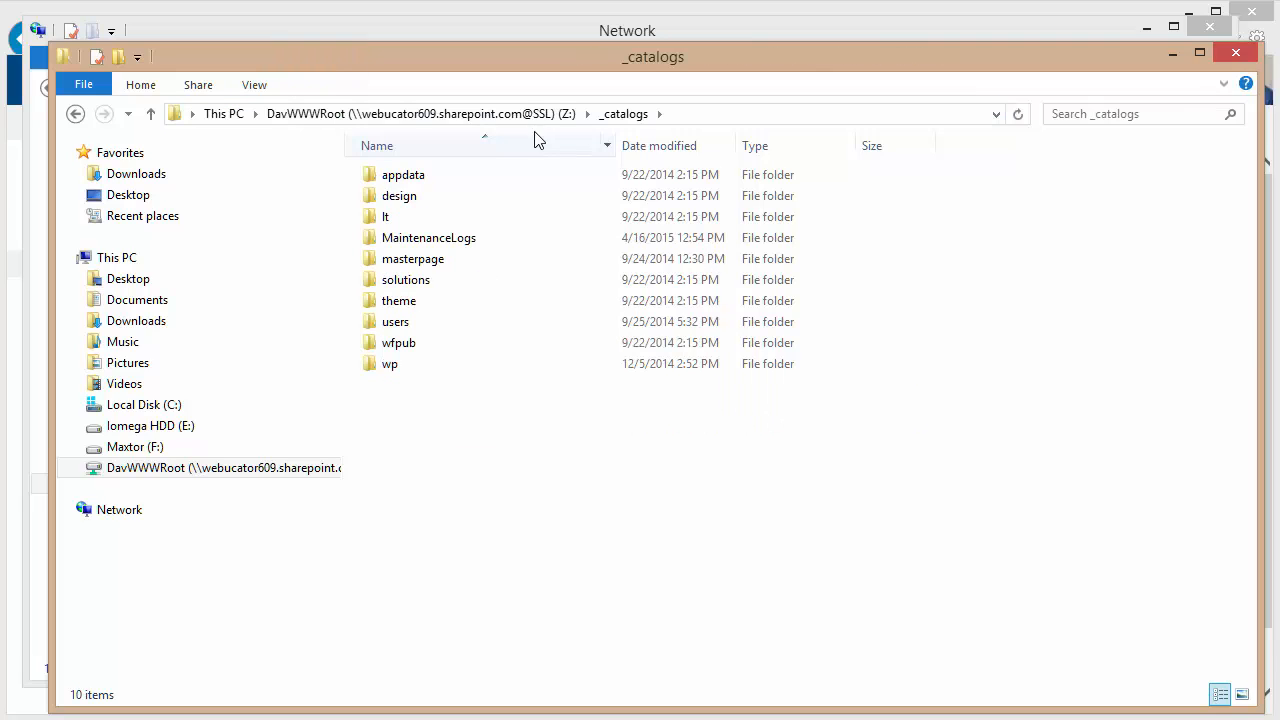
left_click(412, 258)
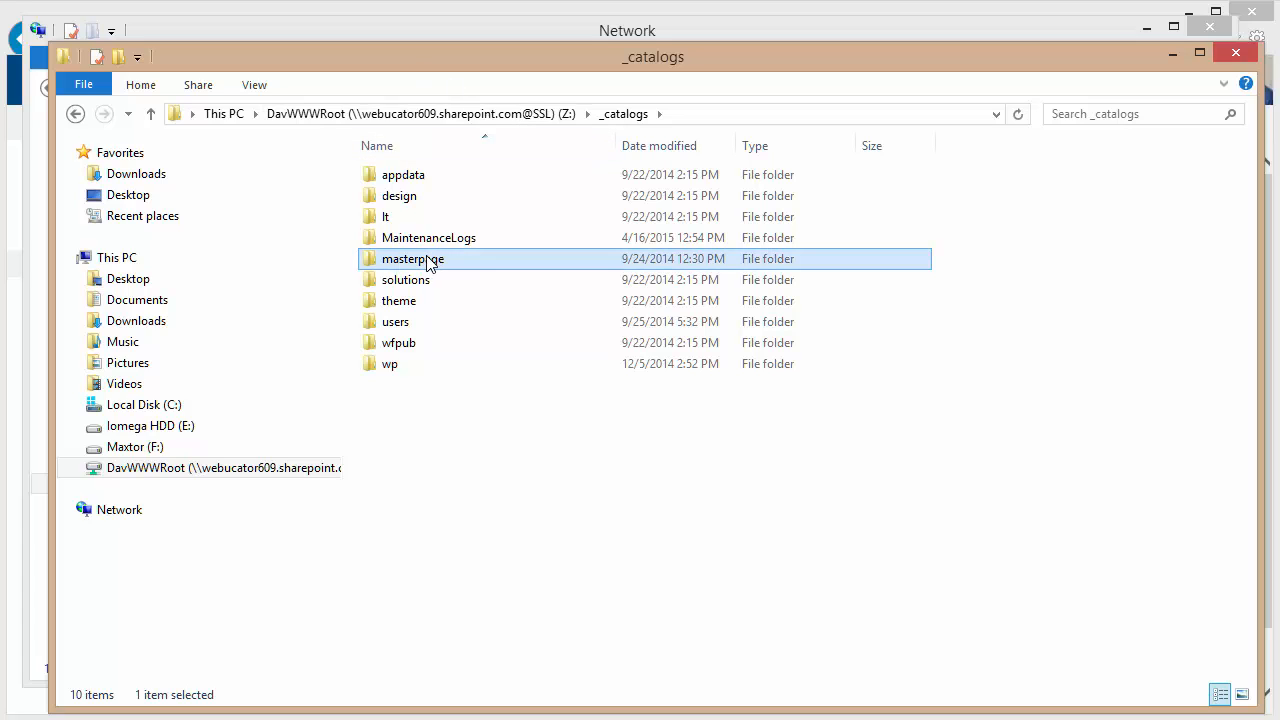
double_click(412, 258)
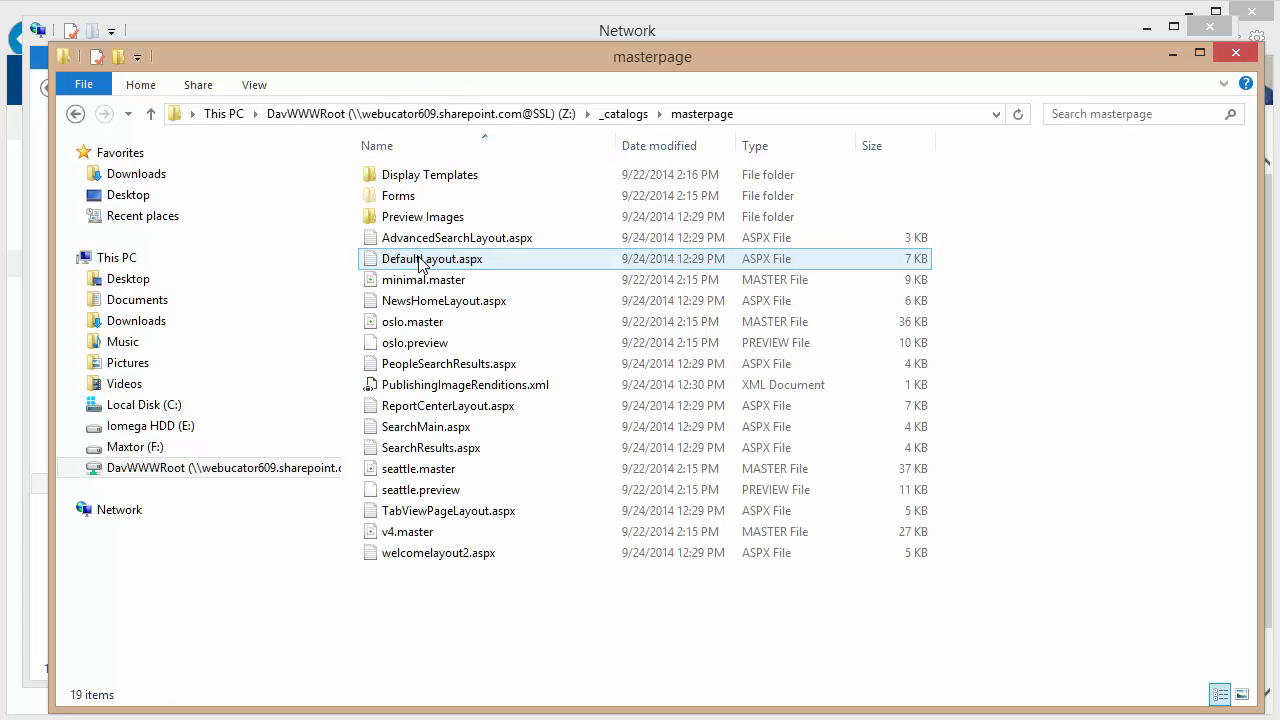
left_click(430, 447)
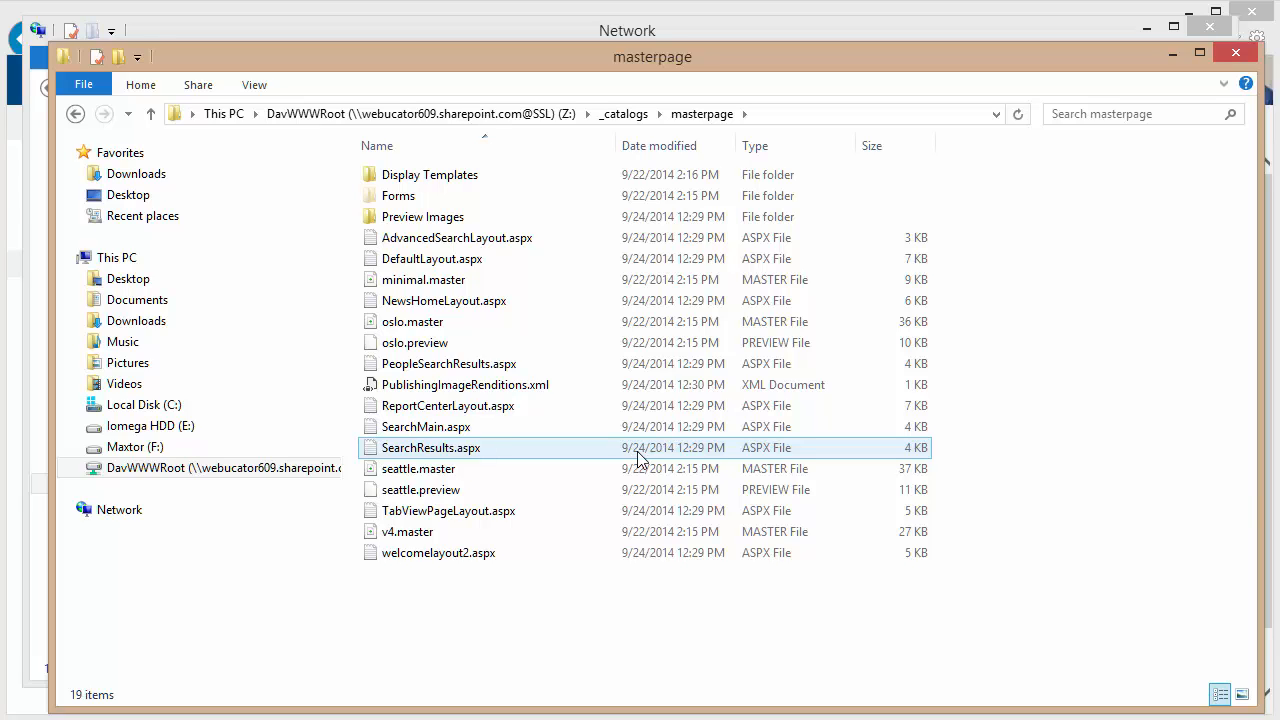
left_click(449, 363)
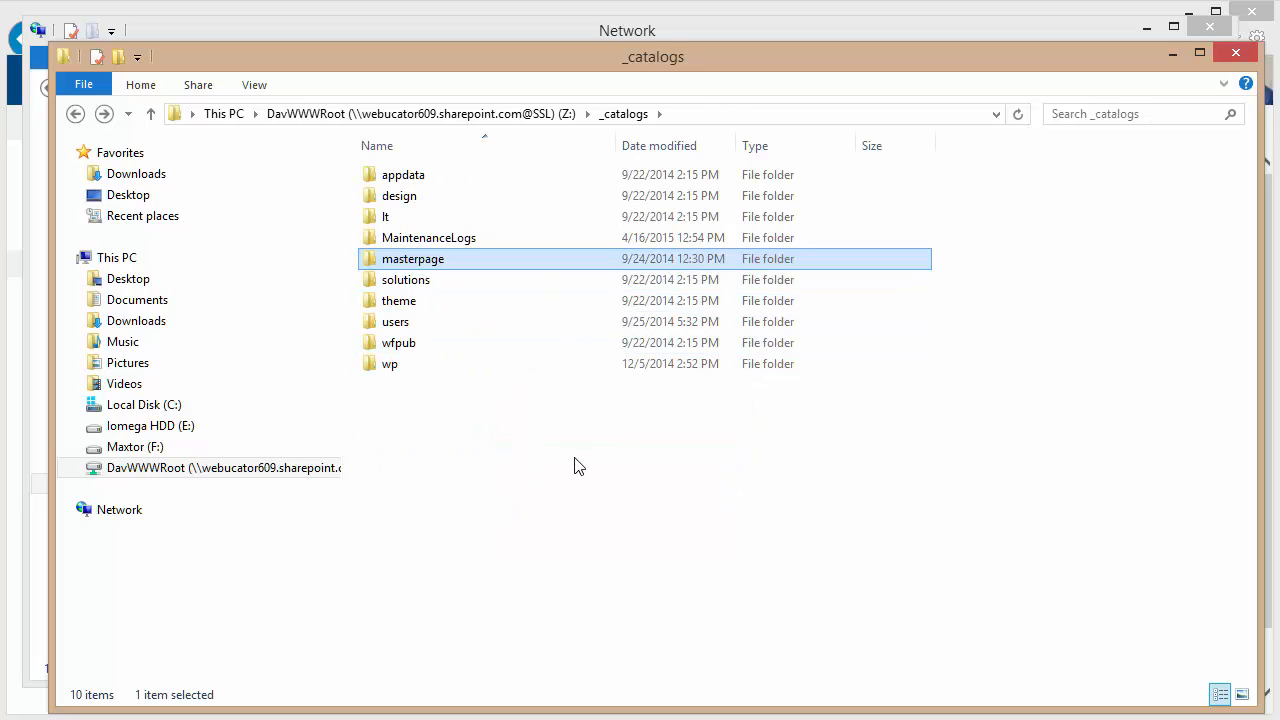
mouse_move(567, 490)
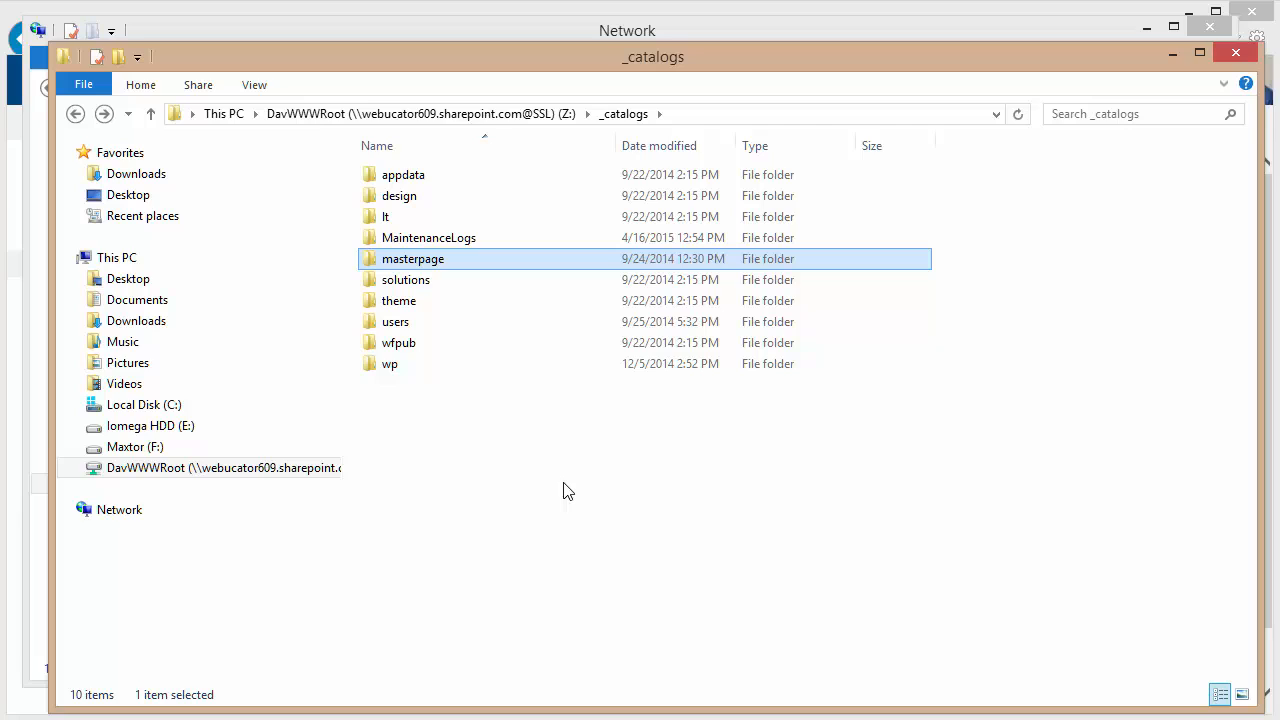